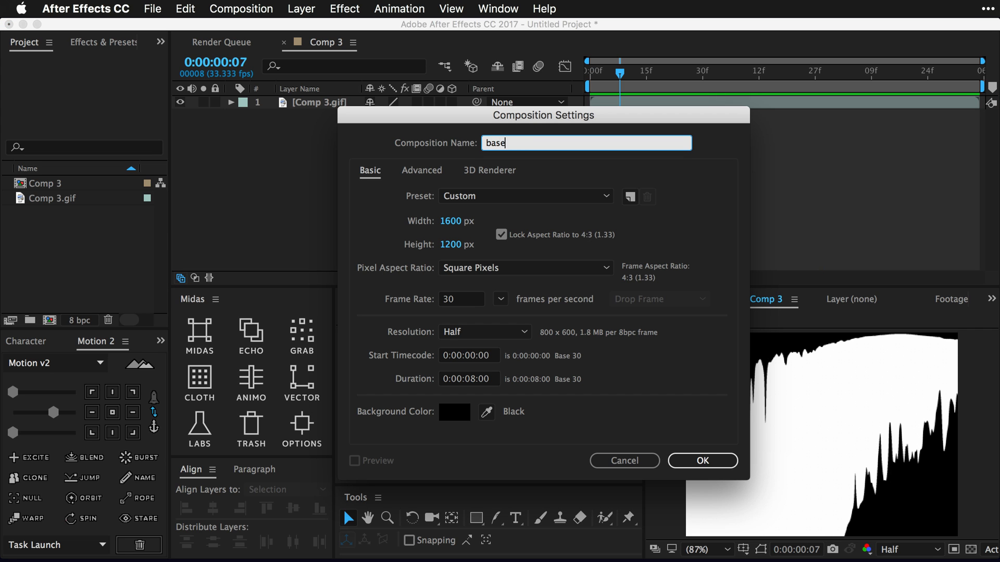
# - Name the new 1600×1200, 8-second composition 'base comp' and confirm it
pyautogui.write('comp')
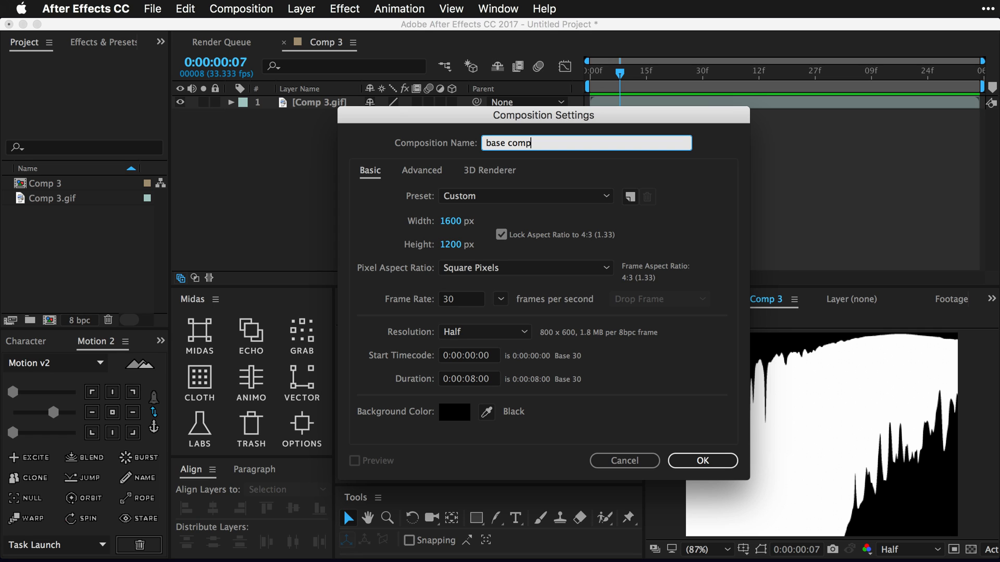
pyautogui.click(701, 460)
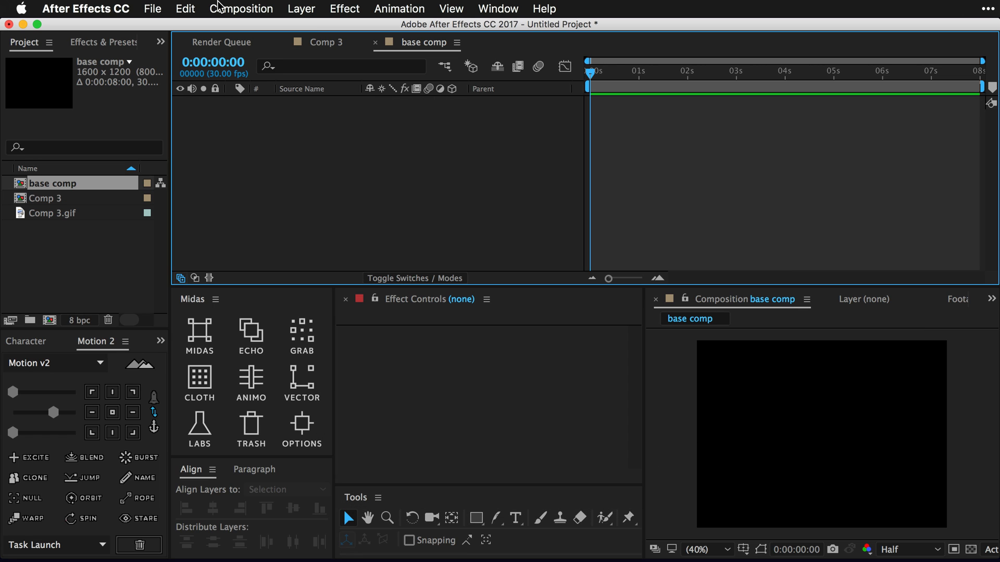
pyautogui.moveTo(853, 427)
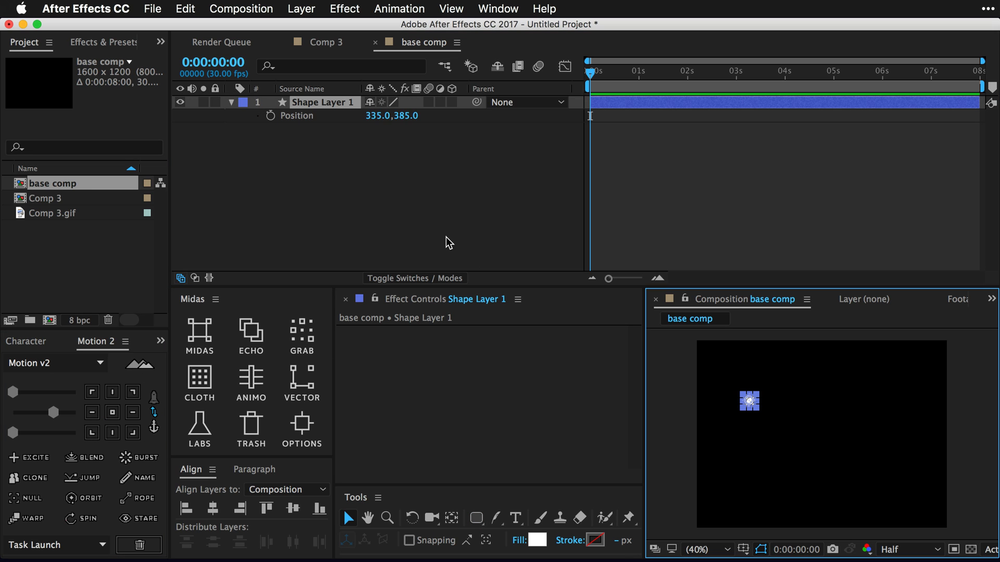
# - Drag the small square to a new position to shape its curved motion path
pyautogui.moveTo(749, 401); pyautogui.dragTo(673, 357)
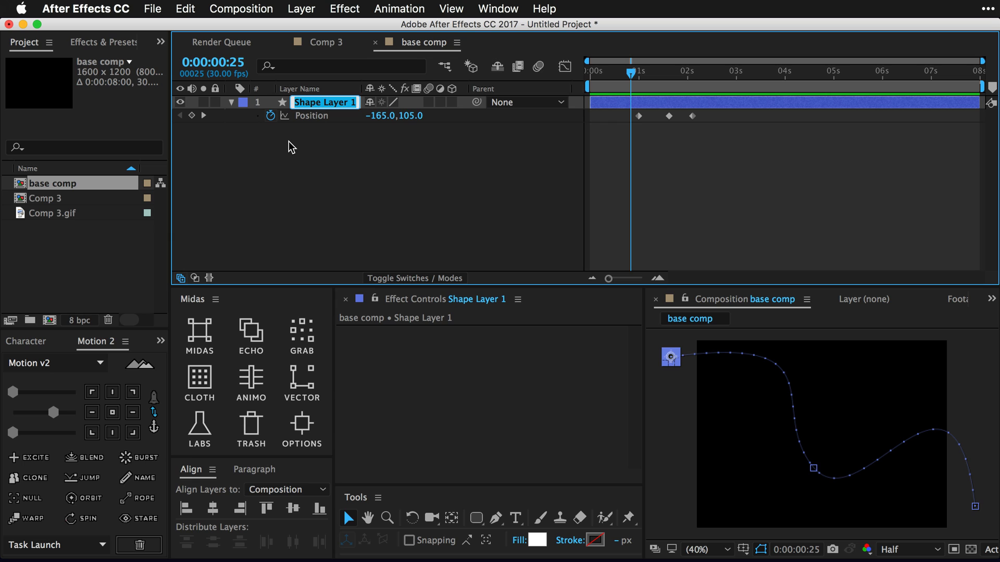
# - Rename Shape Layer 1 to 'something'
pyautogui.write('something')
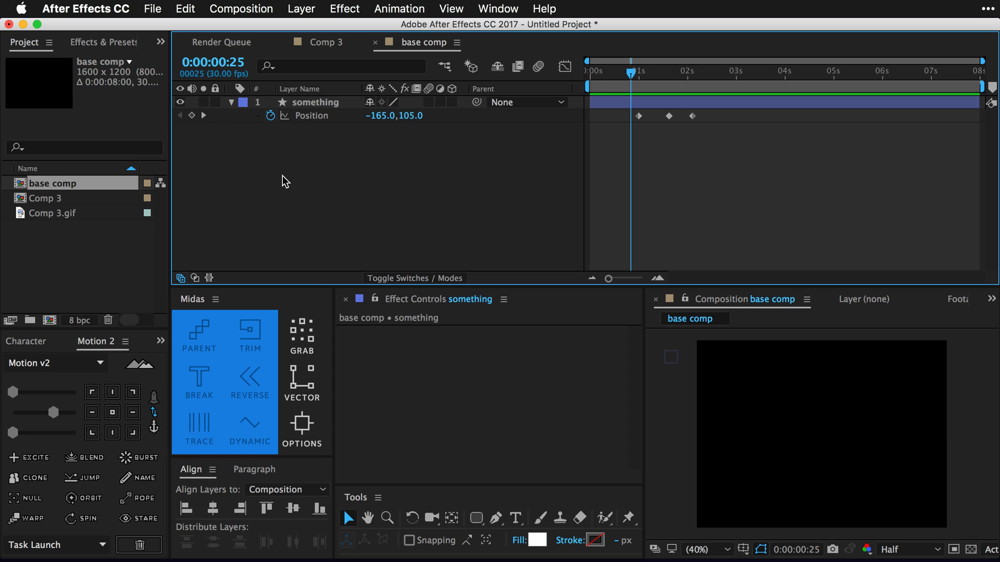
# - Apply the Write-on effect and generate a 'trace effect' precomp with Midas TRACE
pyautogui.write('write')
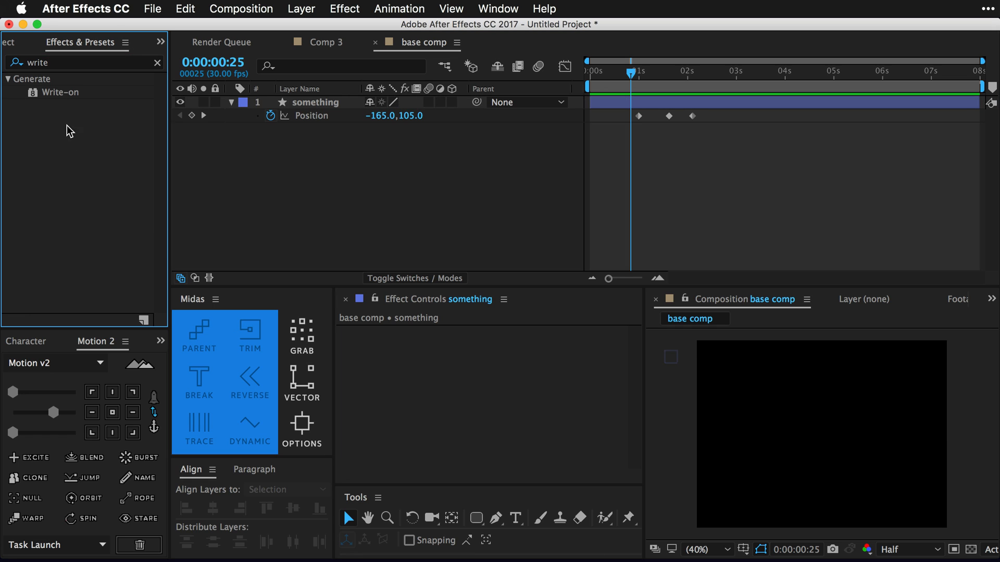
pyautogui.click(62, 91)
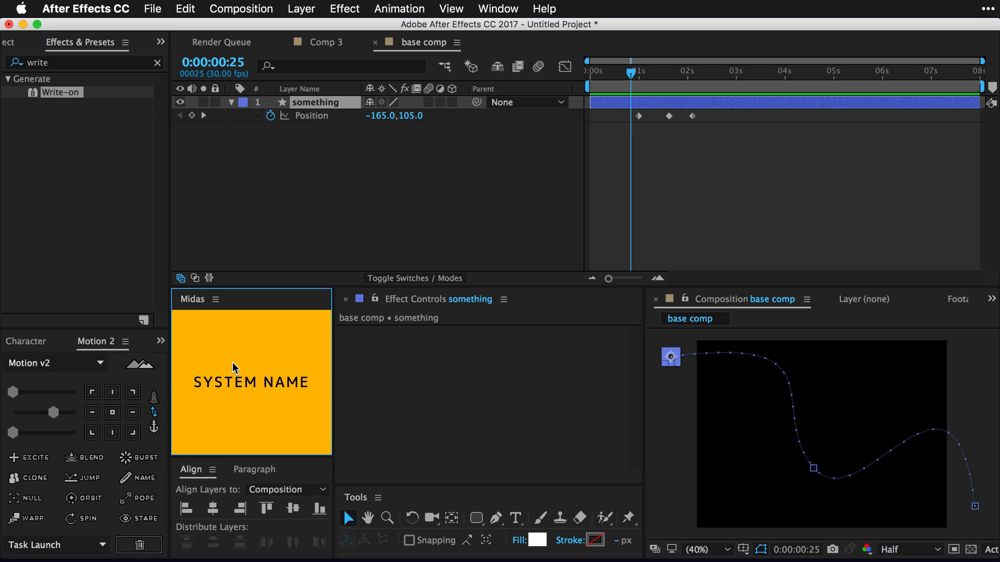
pyautogui.write('trace effect]')
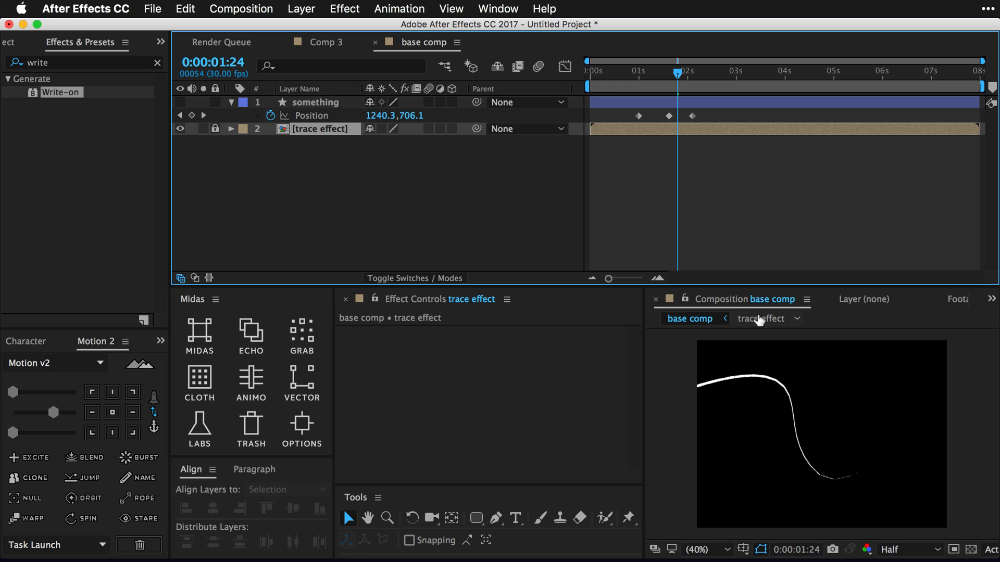
# - In the trace effect precomp, switch Tracer's Animation from Fire and Vortex to Twirly
pyautogui.click(760, 318)
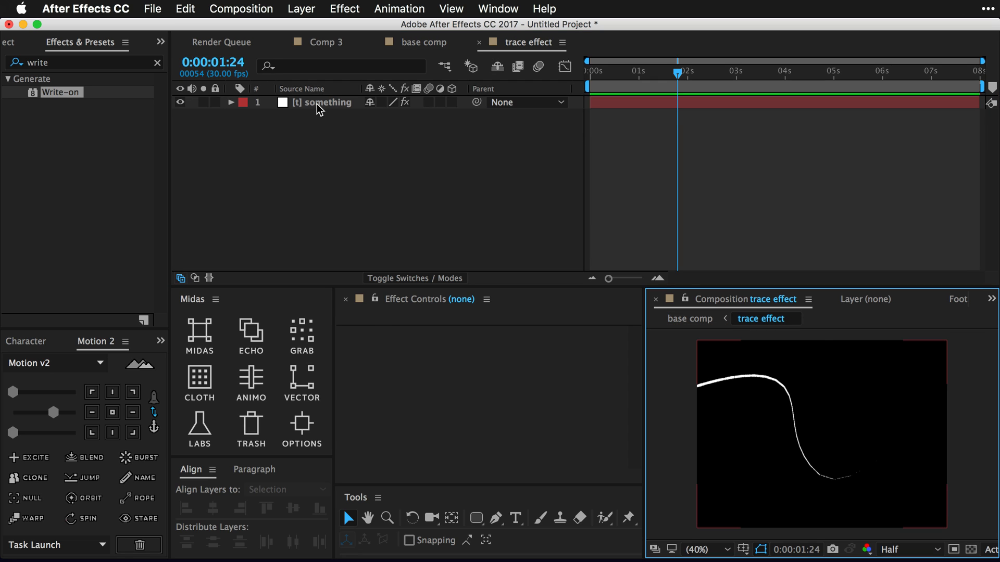
pyautogui.click(230, 102)
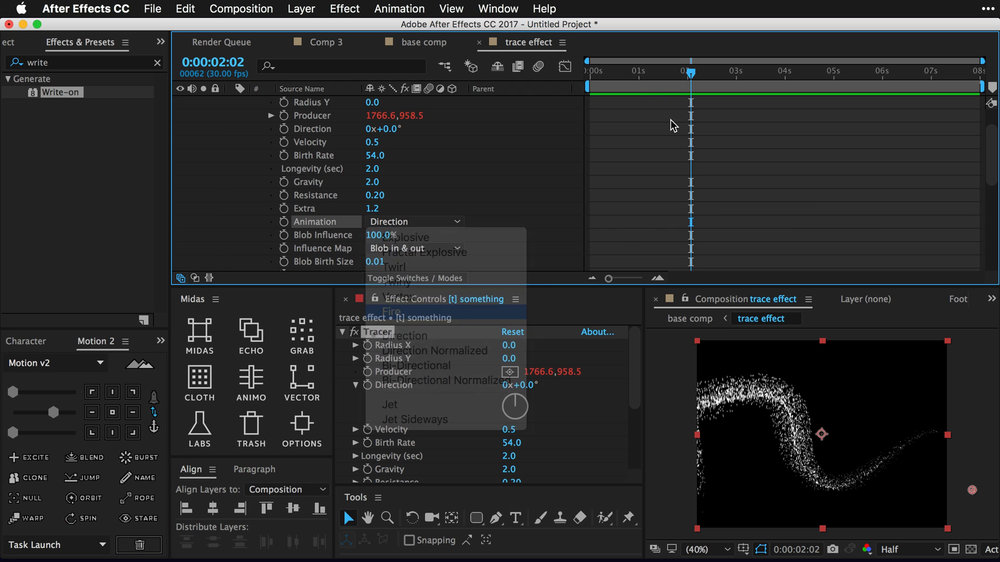
pyautogui.click(392, 311)
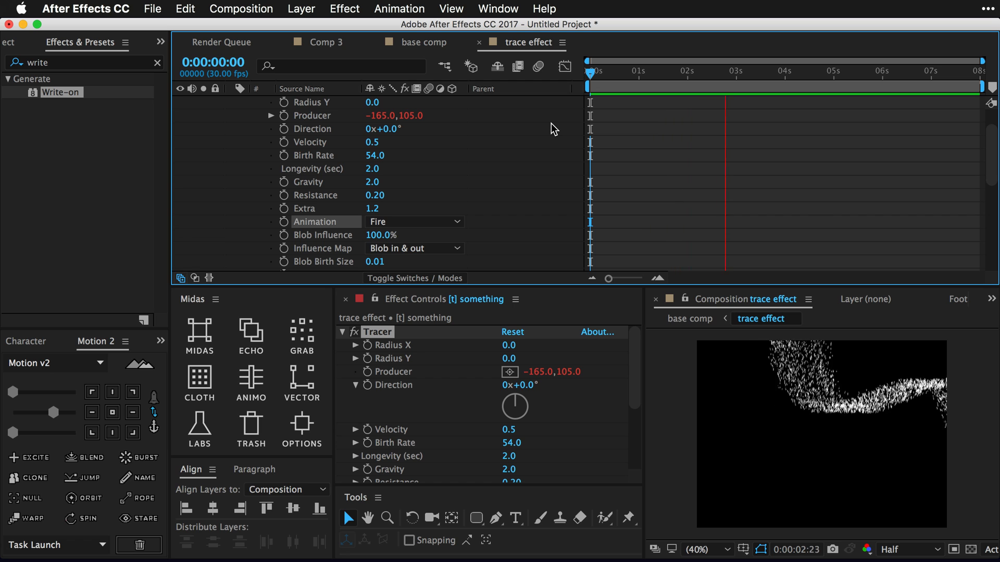
pyautogui.click(414, 221)
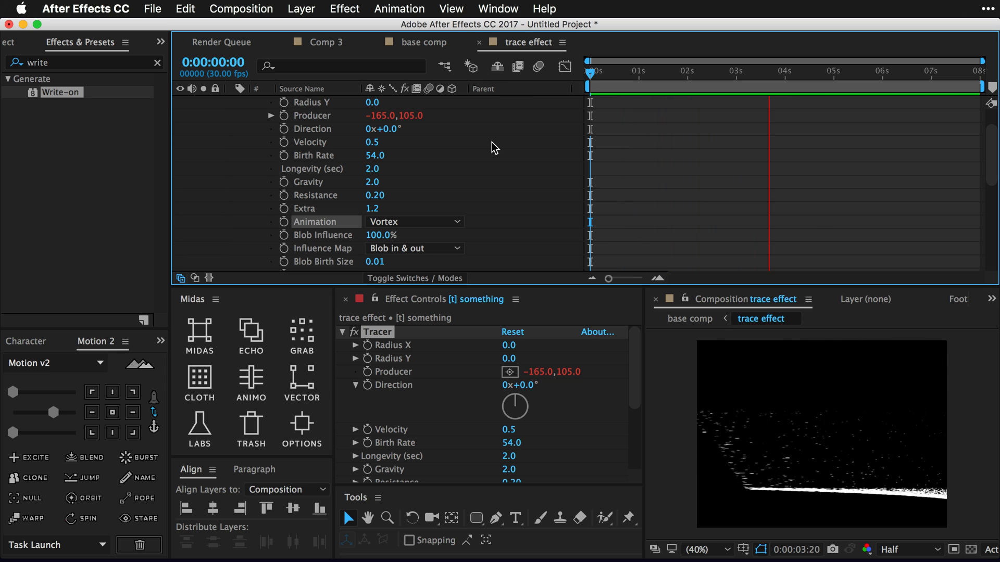
pyautogui.click(414, 222)
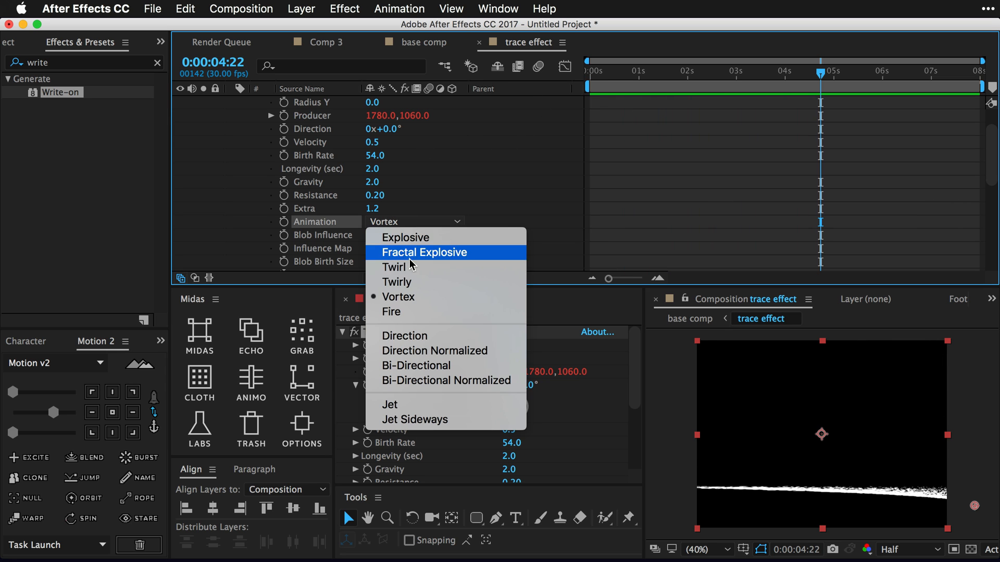
pyautogui.click(396, 281)
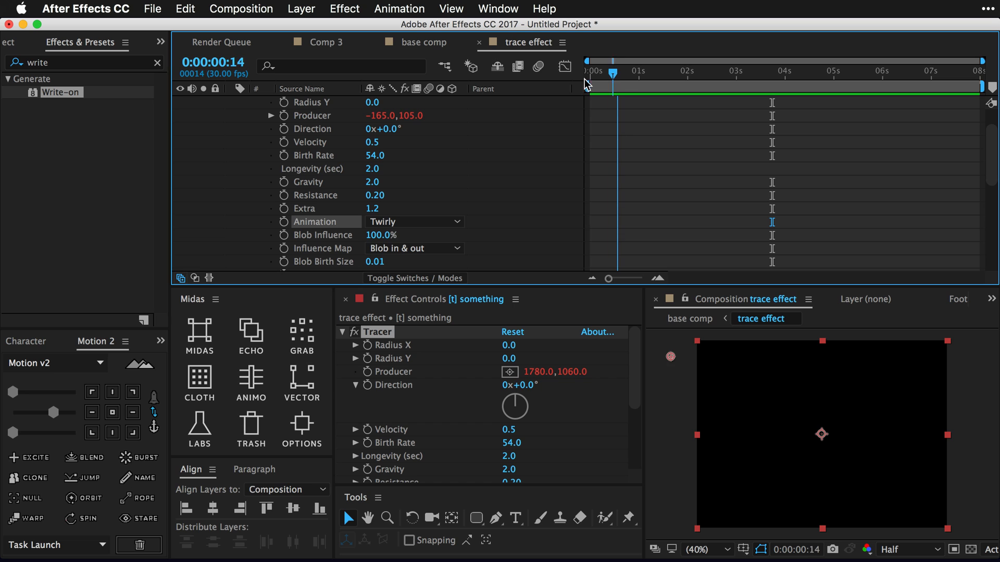
# - Keyframe Tracer Gravity and Blob size around one and two seconds, entering 5.0
pyautogui.moveTo(612, 72); pyautogui.dragTo(699, 71)
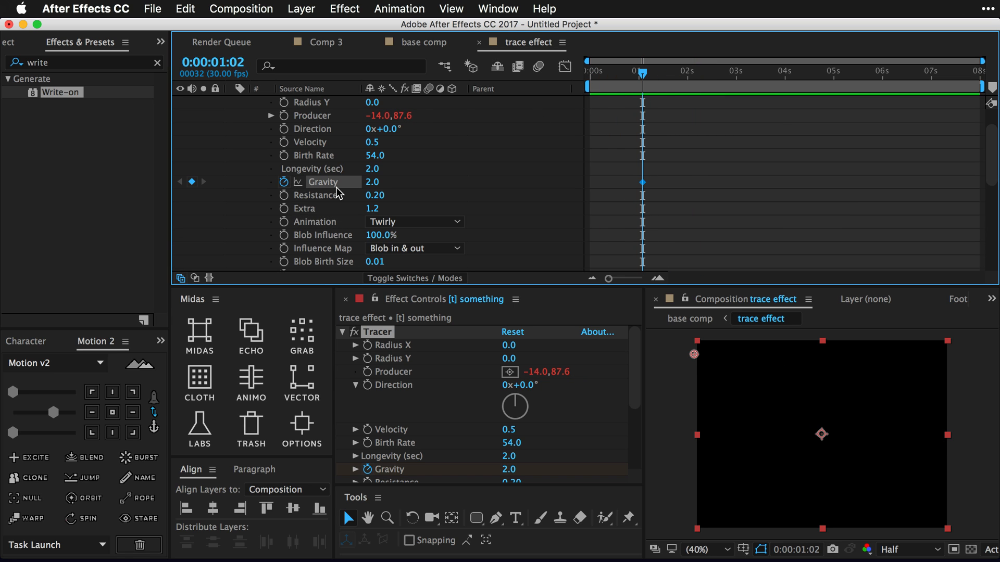
pyautogui.scroll(-3)
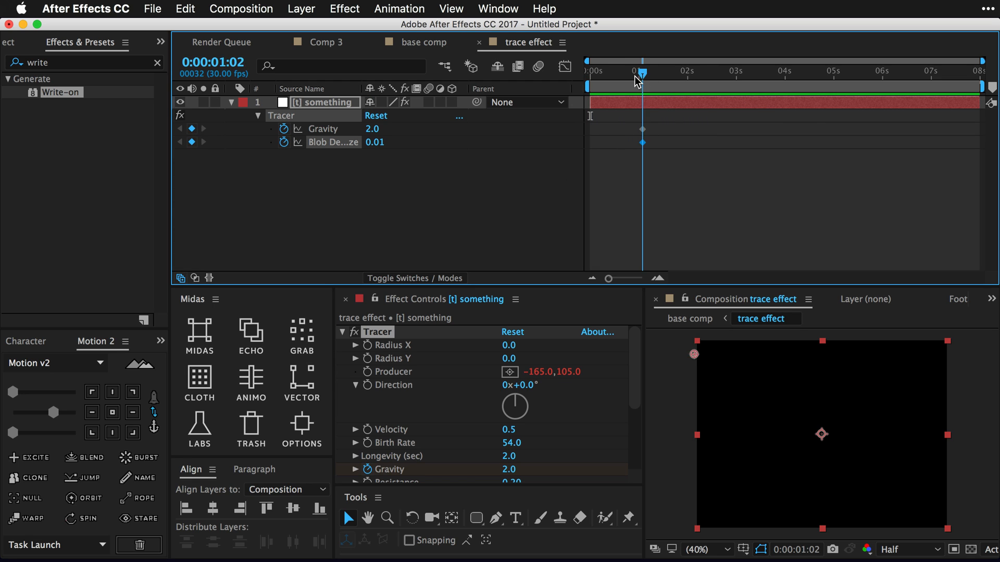
pyautogui.moveTo(642, 71); pyautogui.dragTo(693, 71)
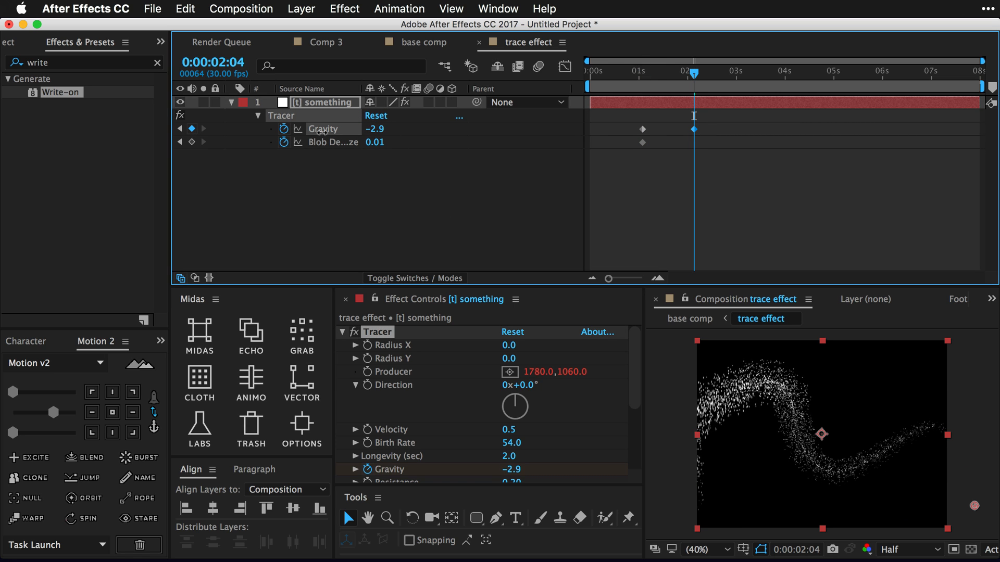
pyautogui.moveTo(375, 129); pyautogui.dragTo(381, 134)
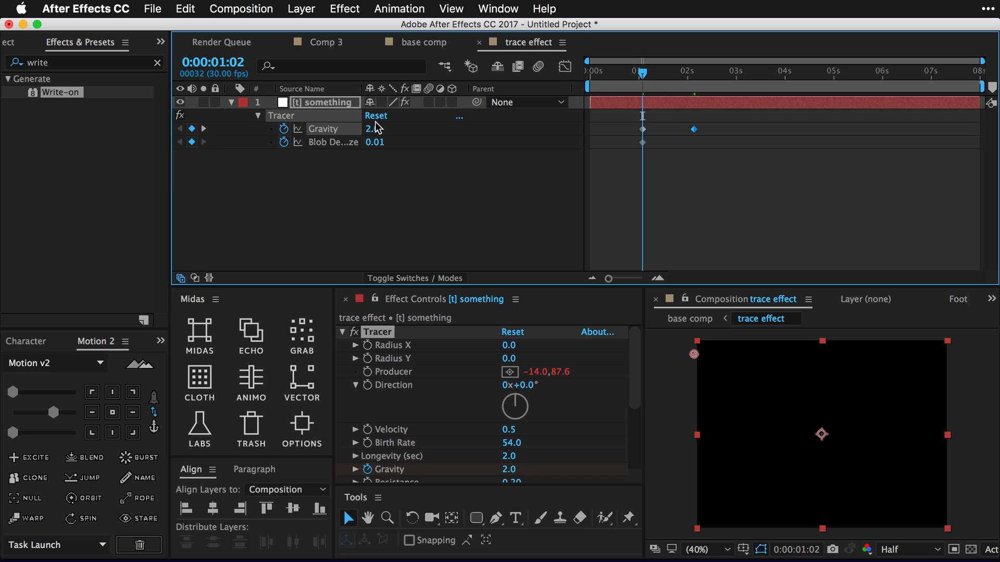
pyautogui.write('5.0')
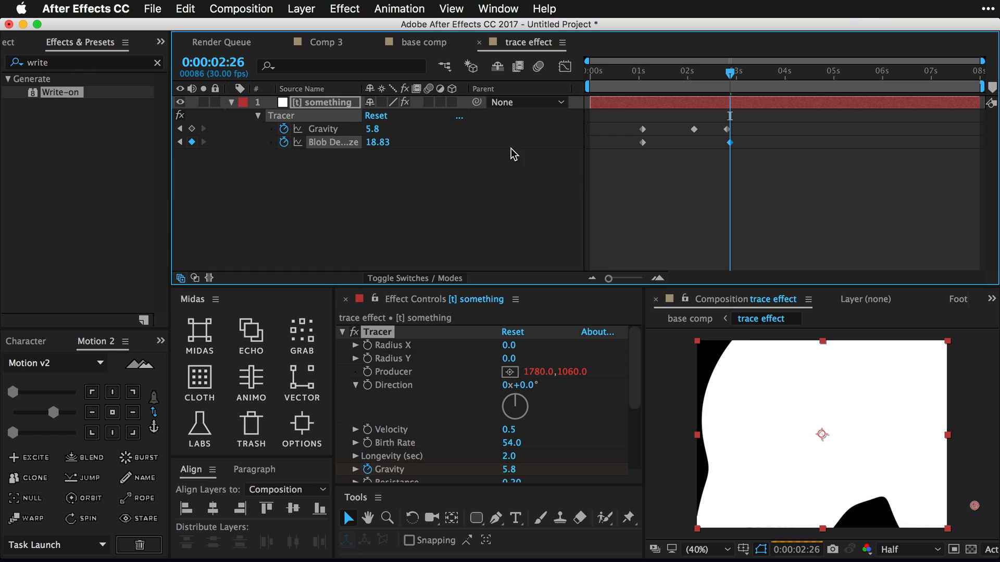
pyautogui.moveTo(523, 113)
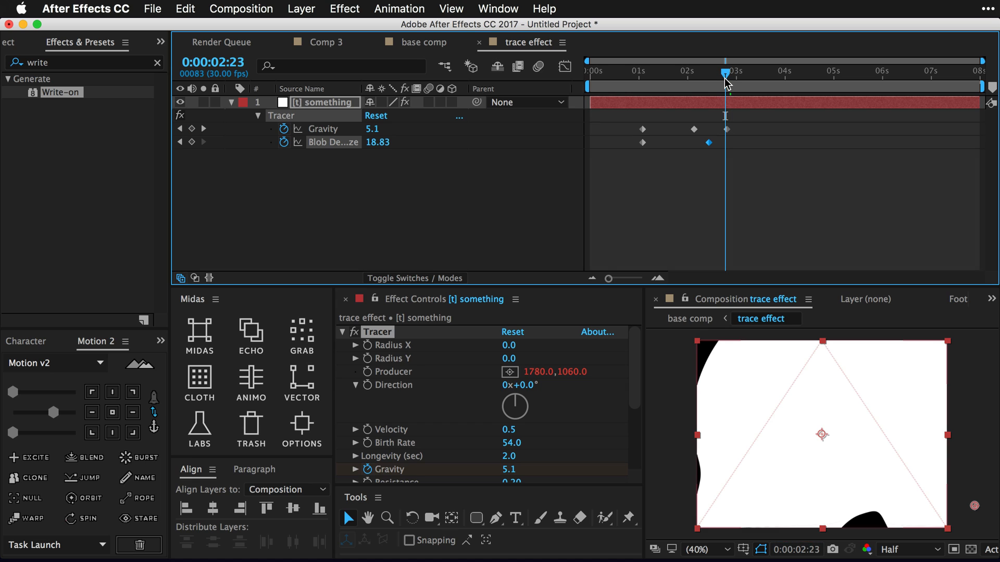
pyautogui.moveTo(725, 77)
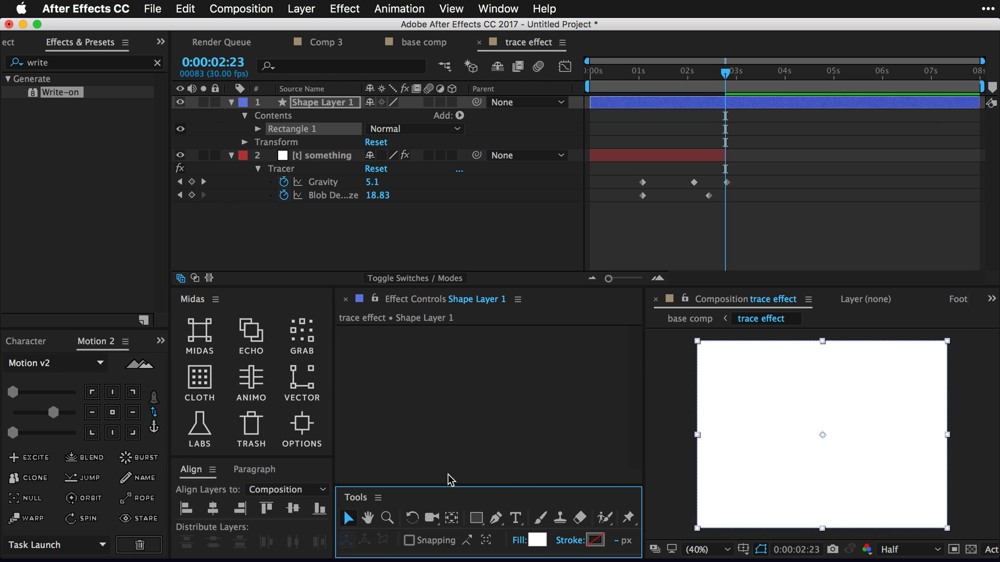
pyautogui.moveTo(781, 105)
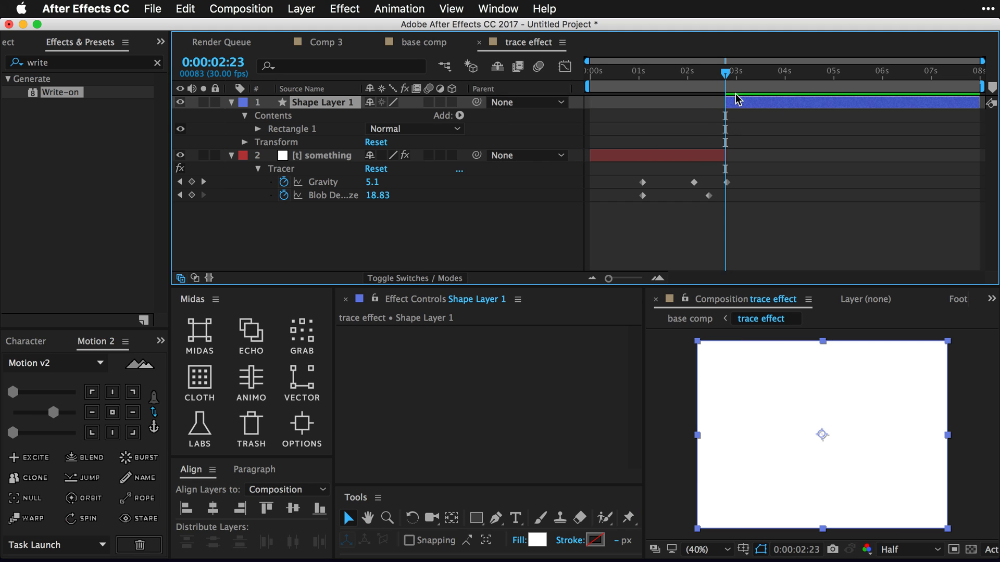
pyautogui.moveTo(980, 91)
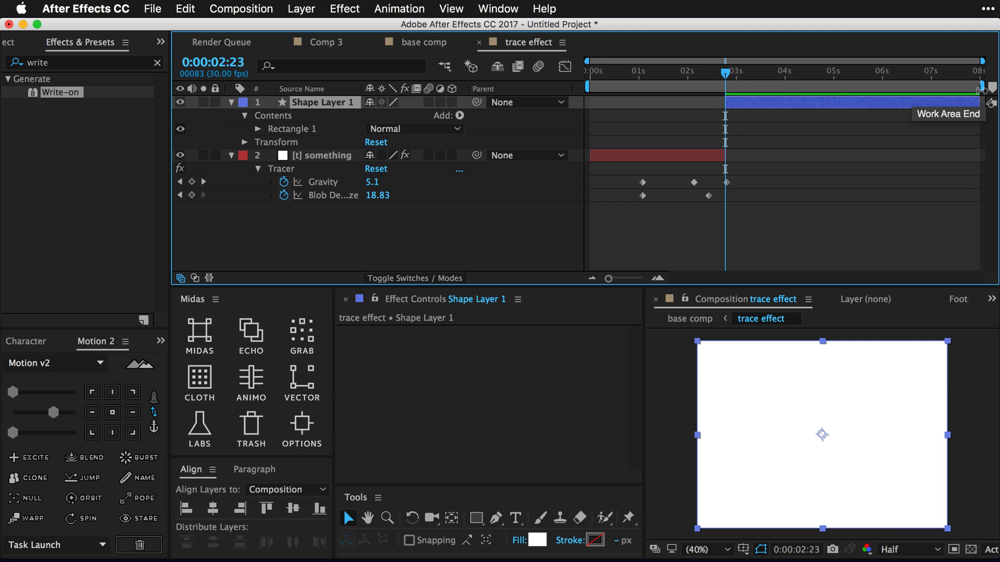
# - Trim the something layer's out point at 2:23 in the trace effect timeline
pyautogui.click(324, 155)
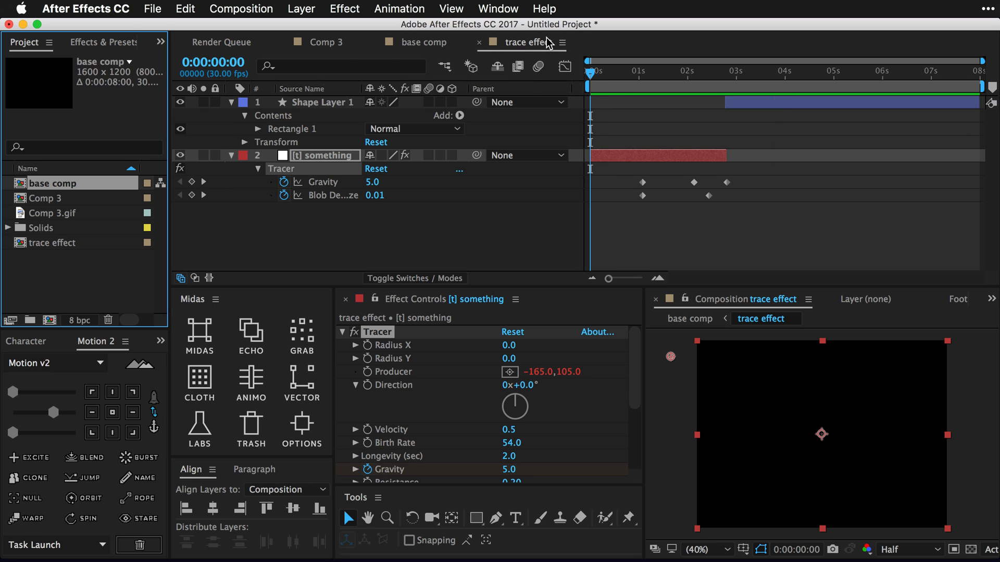
pyautogui.moveTo(56, 250)
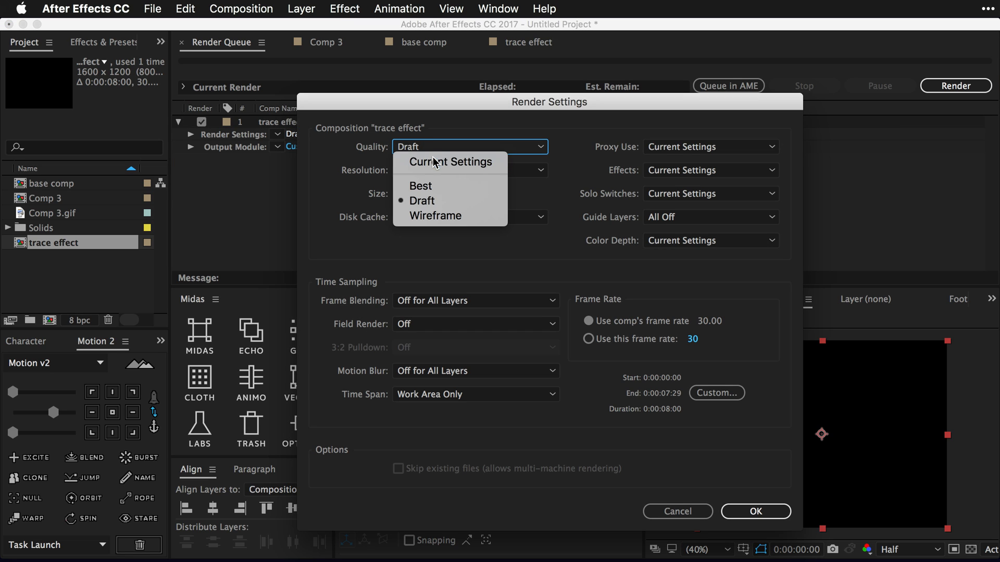
# - Set the render quality in Render Settings for the proxy render
pyautogui.click(448, 162)
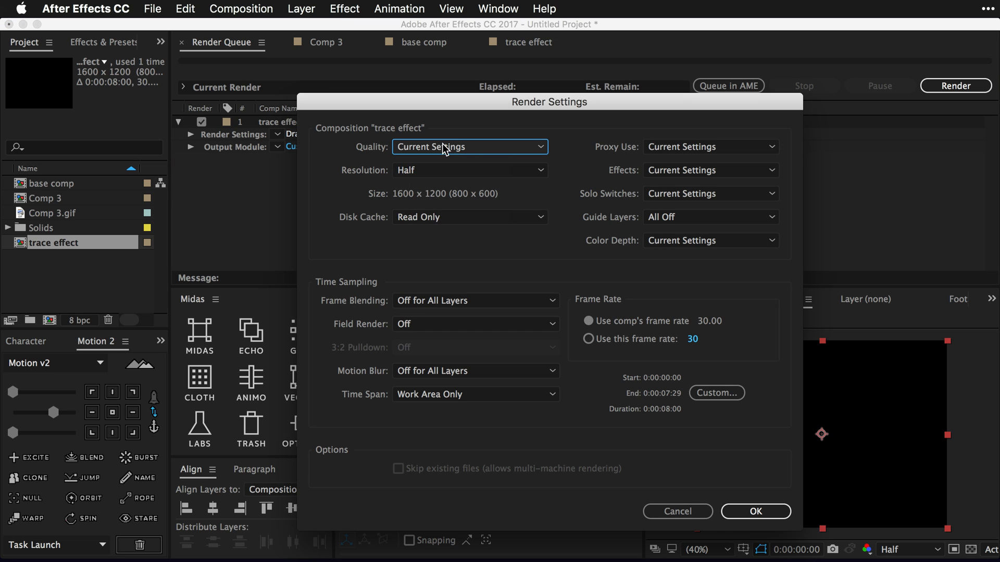
pyautogui.click(470, 147)
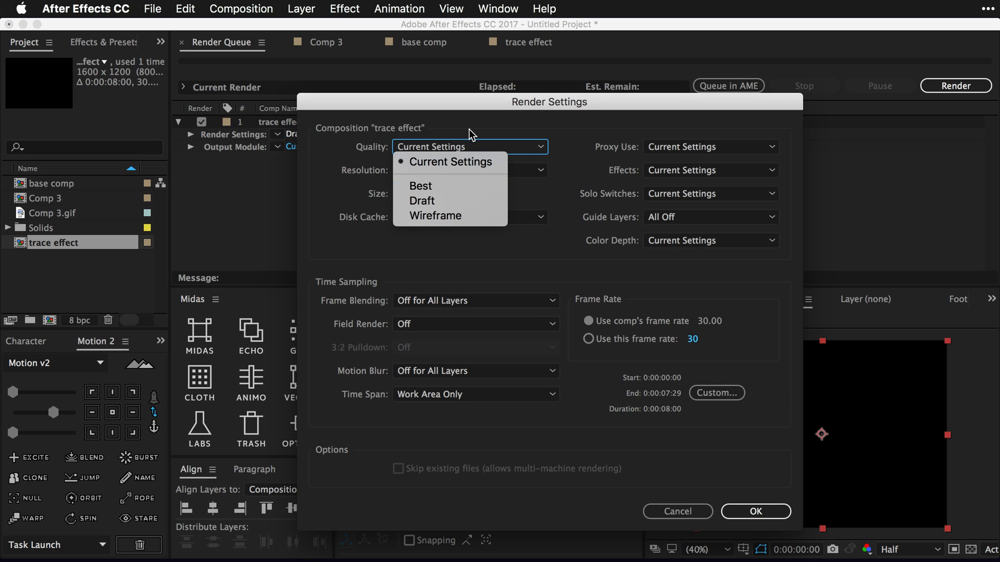
pyautogui.moveTo(420, 186)
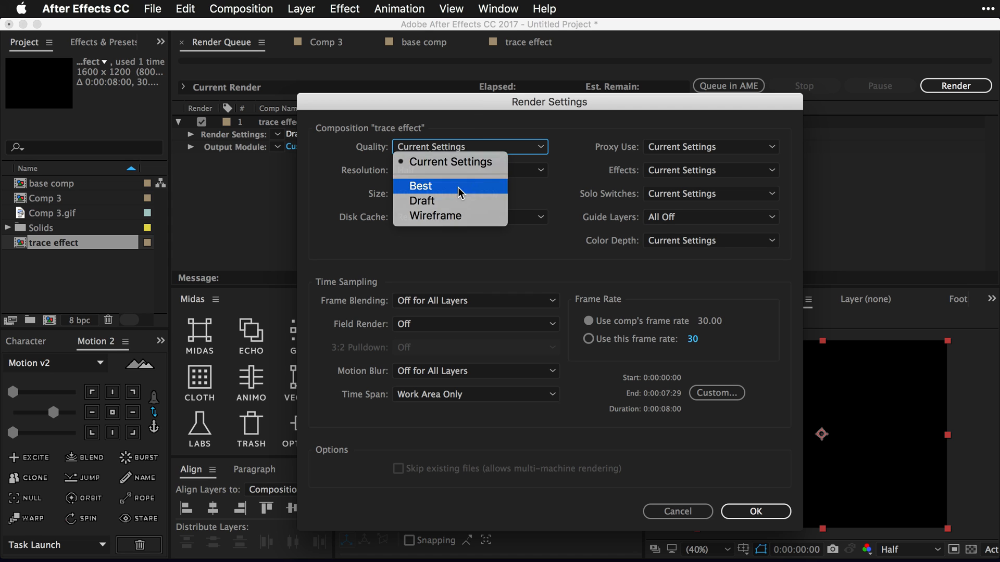
pyautogui.click(420, 186)
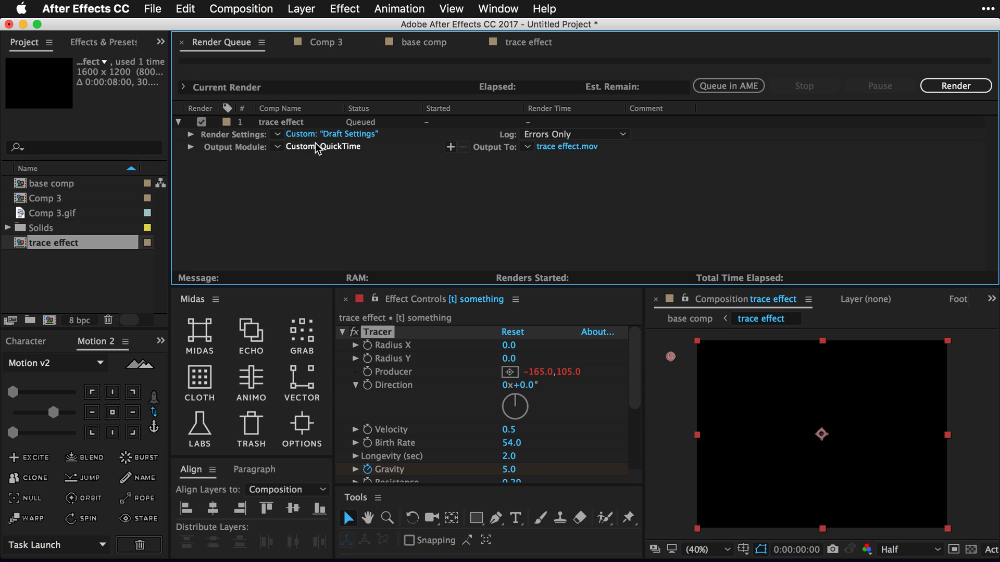
# - Set the Output Module post-render action to Set Proxy and render the comp
pyautogui.click(323, 145)
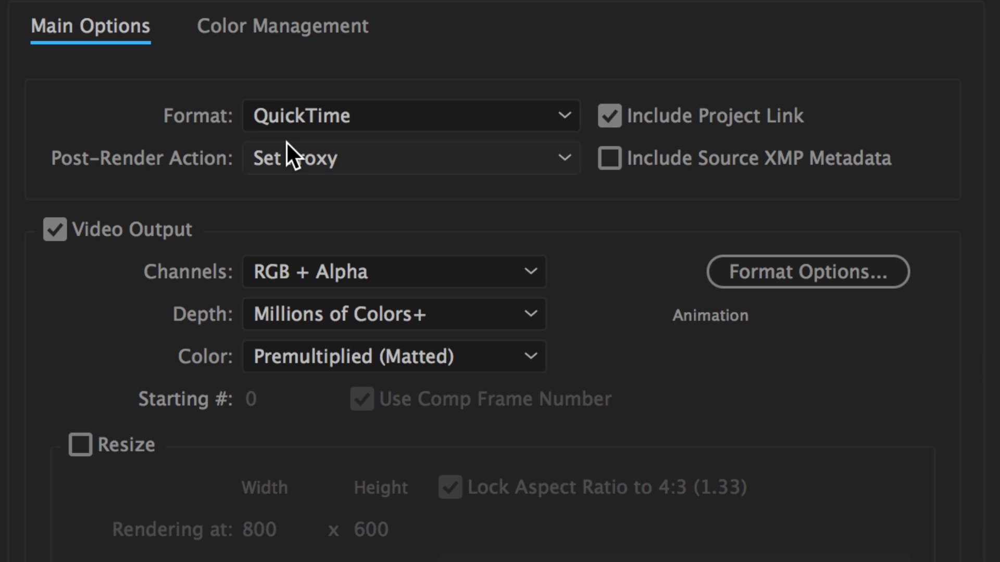
pyautogui.moveTo(244, 180)
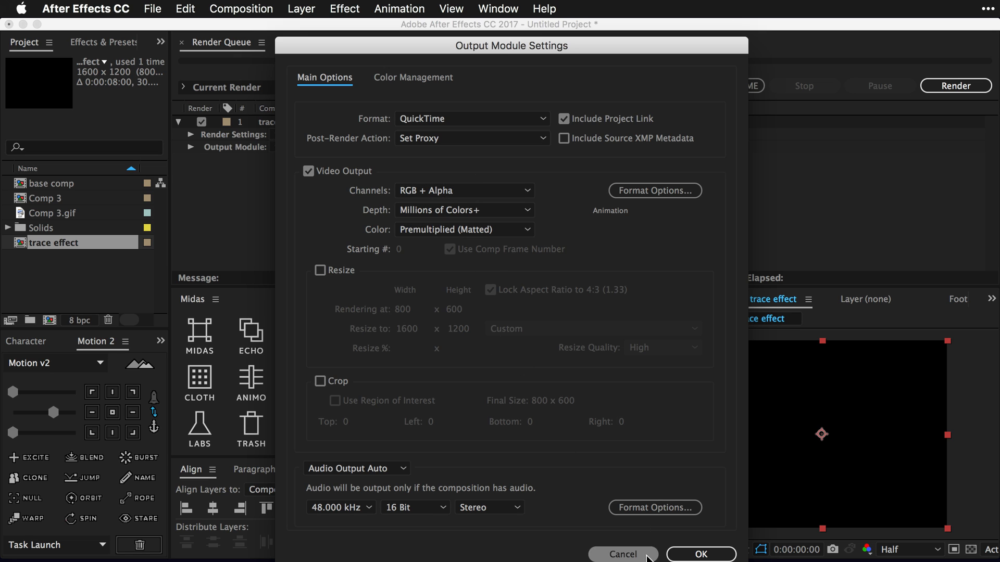
pyautogui.click(699, 554)
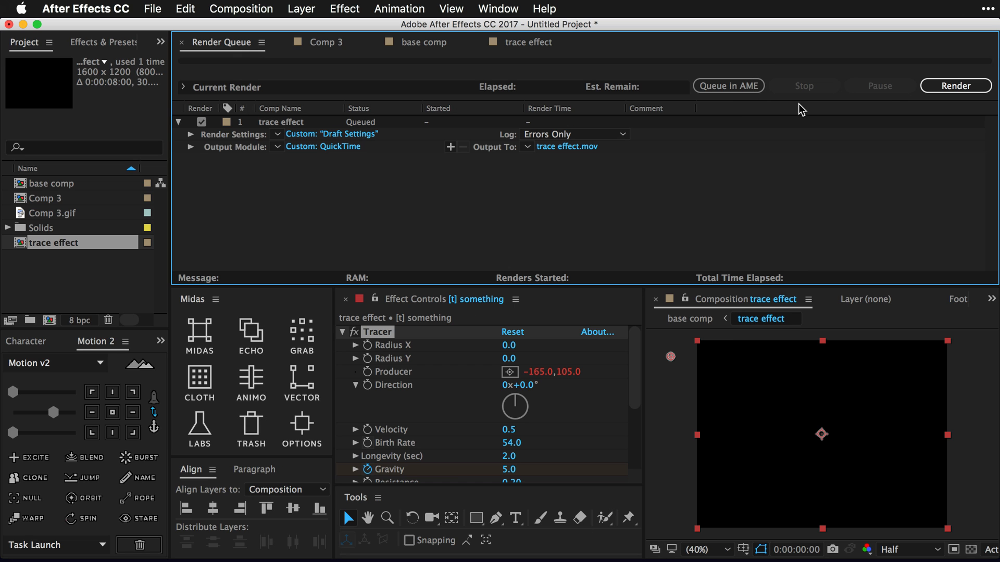
pyautogui.click(954, 85)
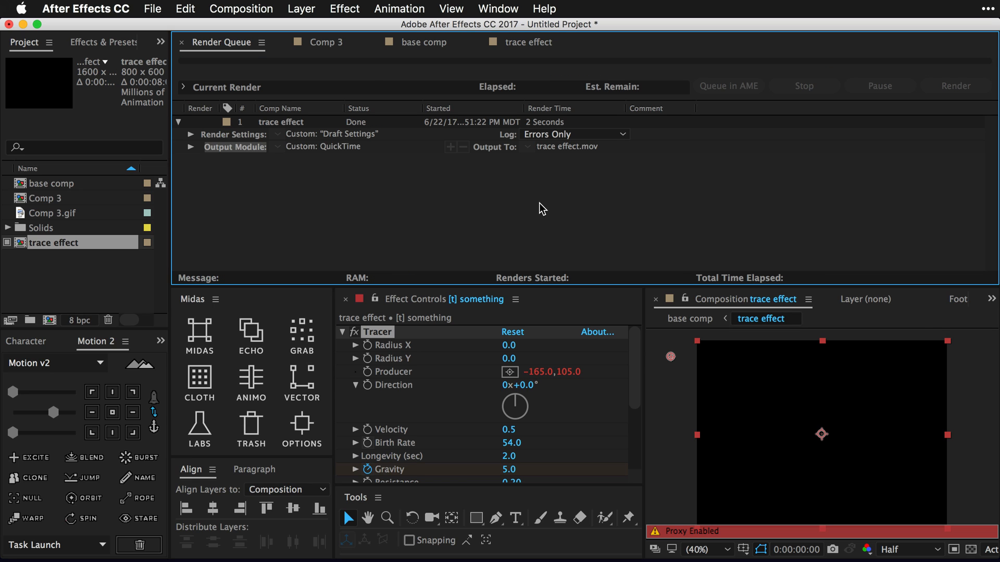
# - Switch back to the base comp timeline
pyautogui.click(422, 42)
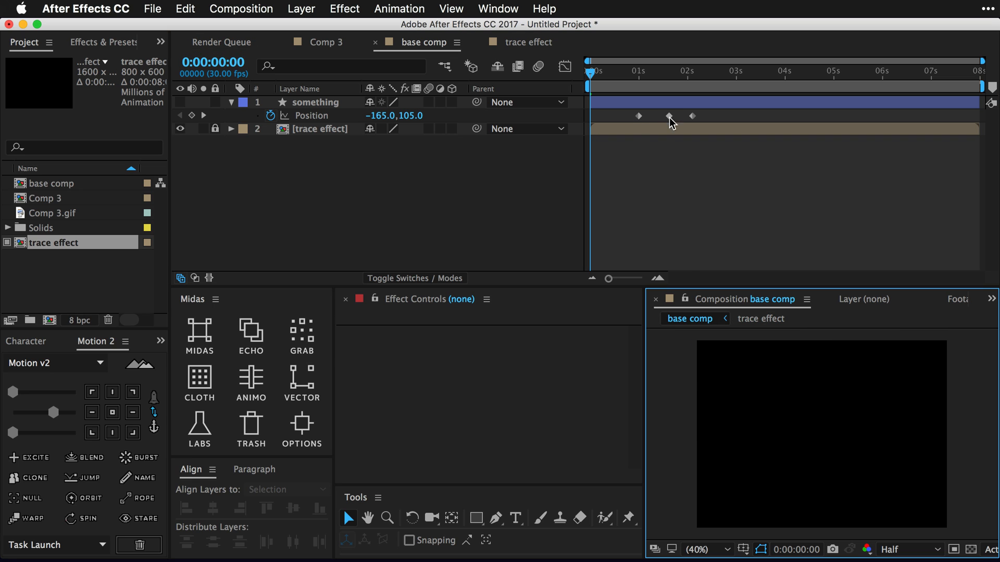
pyautogui.moveTo(731, 311)
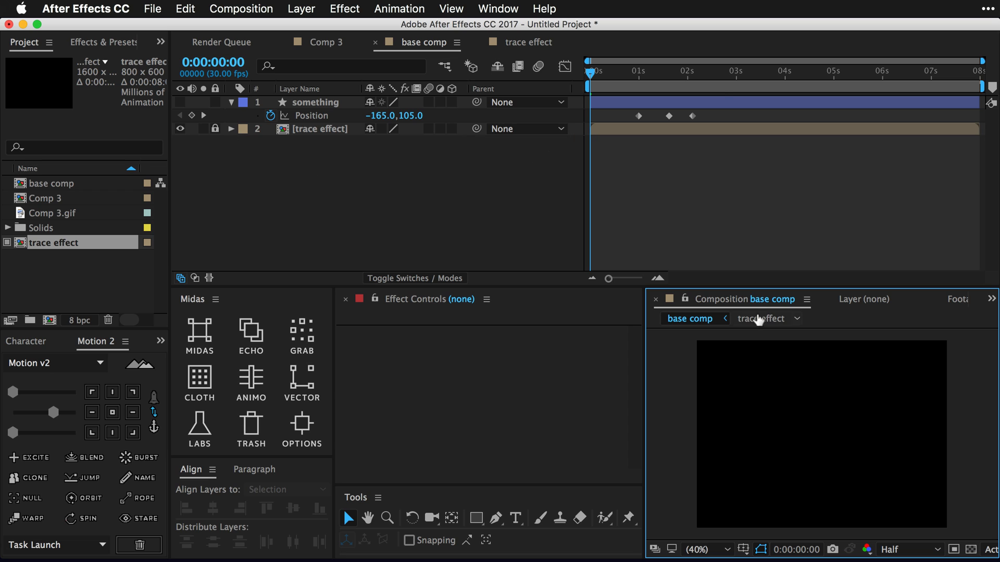
pyautogui.moveTo(617, 75)
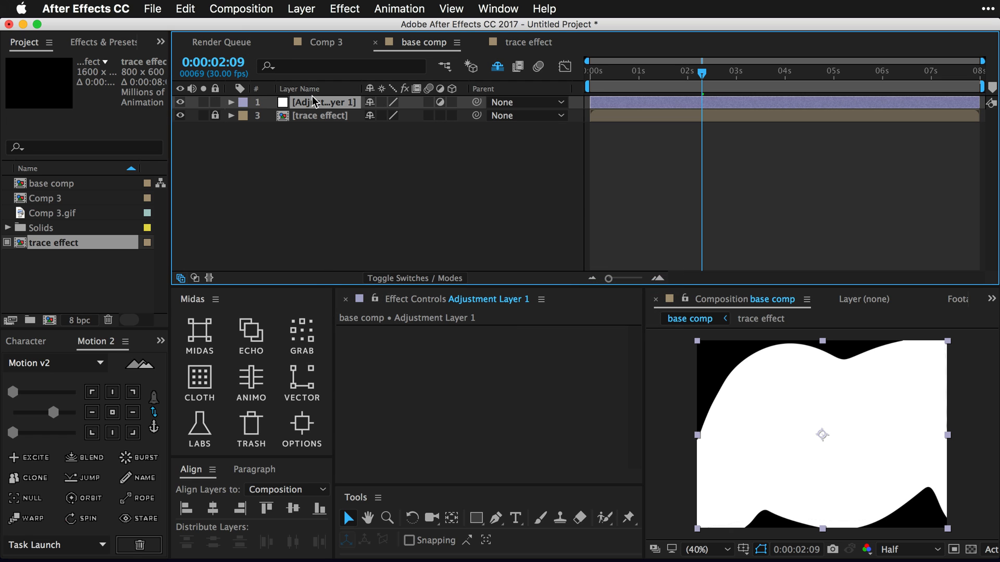
# - Rename the adjustment layer to 'turbeee' and search for the effect to apply
pyautogui.write('turb')
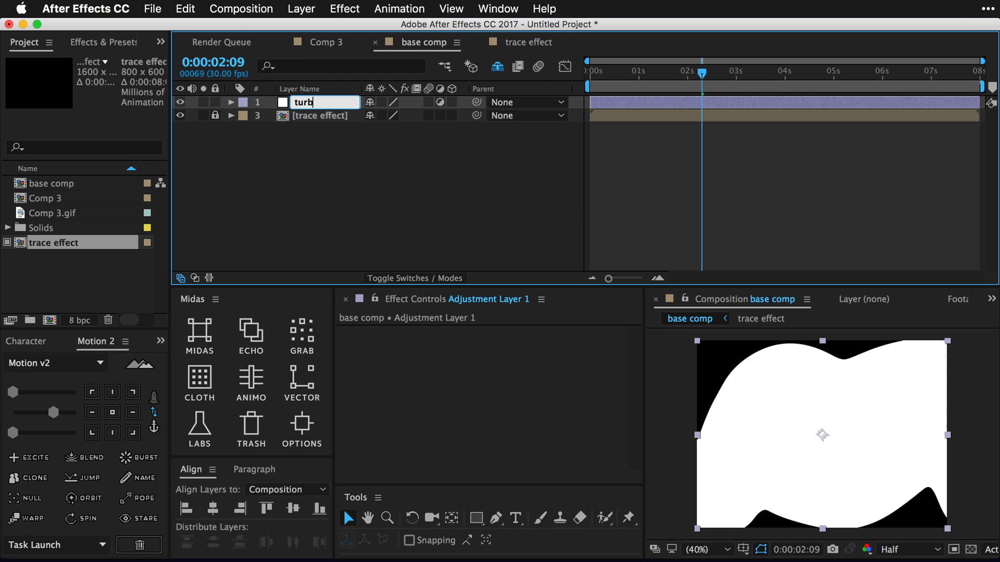
pyautogui.write('eee')
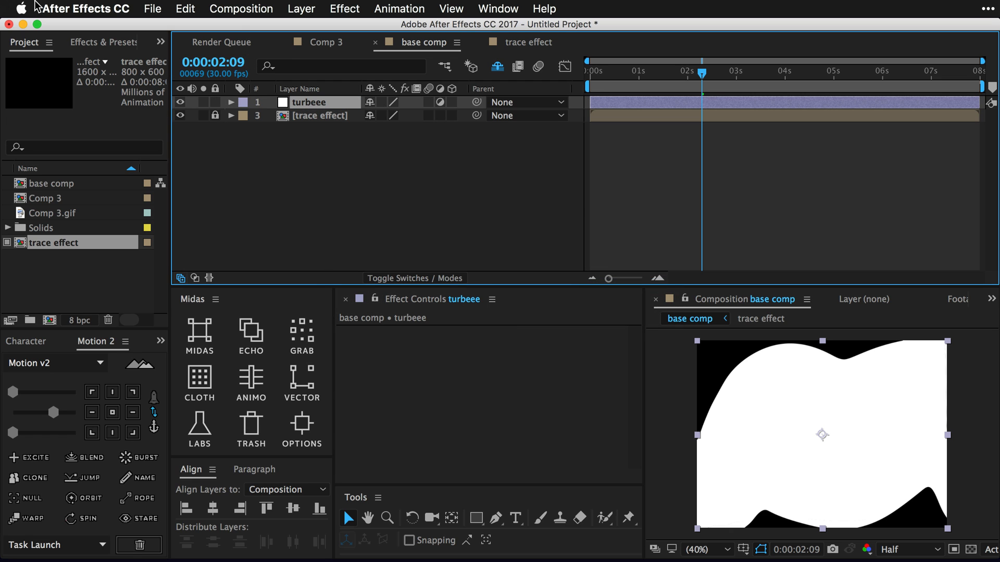
pyautogui.write('write')
pyautogui.write('turb')
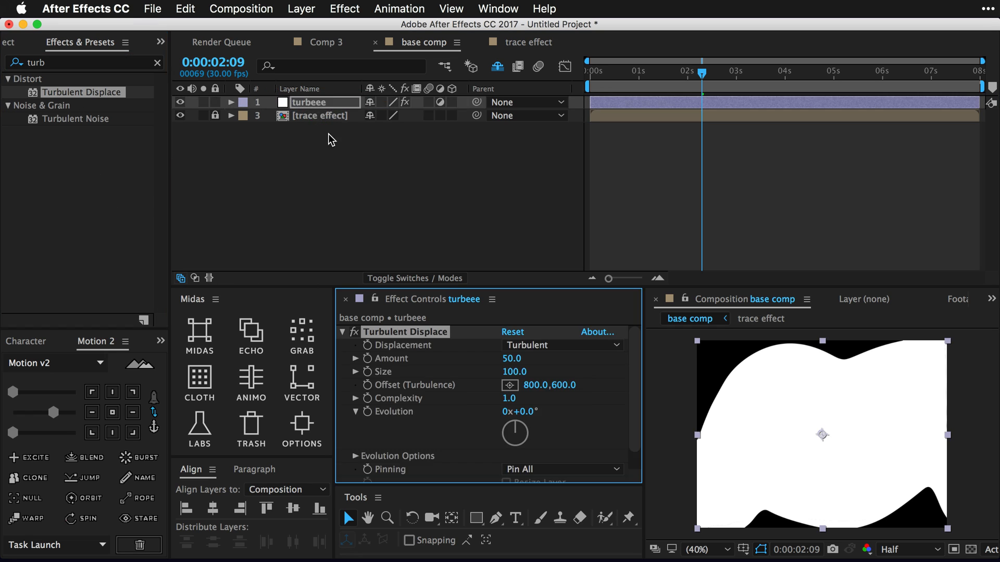
# - Set Turbulent Displace to Vertical Displacement and tune its Amount and Size
pyautogui.click(561, 345)
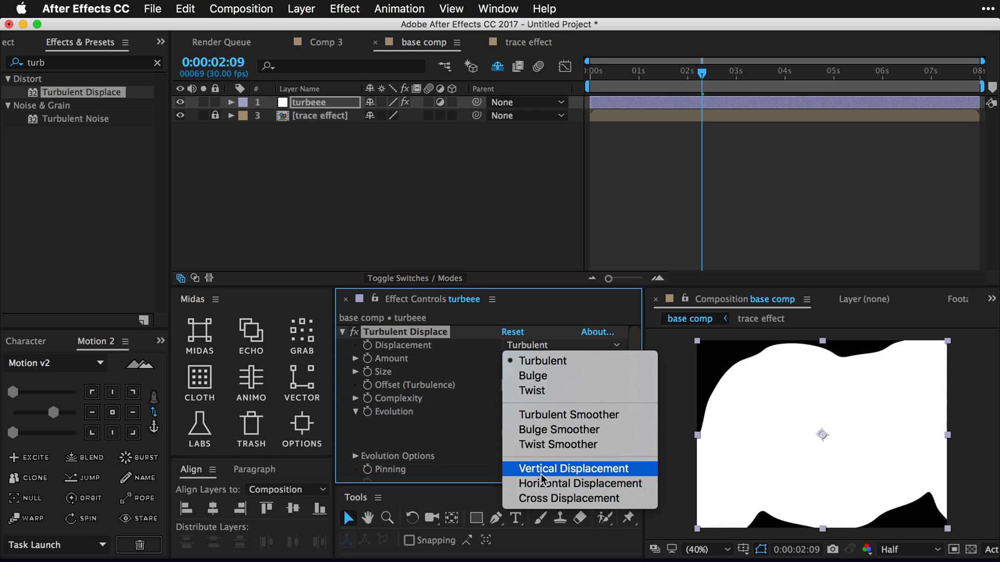
pyautogui.click(573, 469)
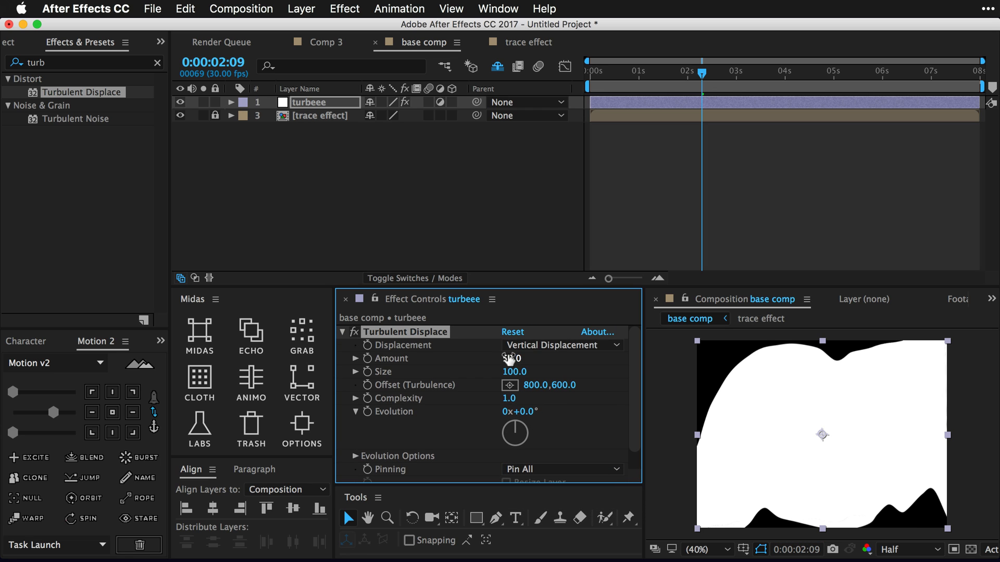
pyautogui.moveTo(513, 358); pyautogui.dragTo(469, 375)
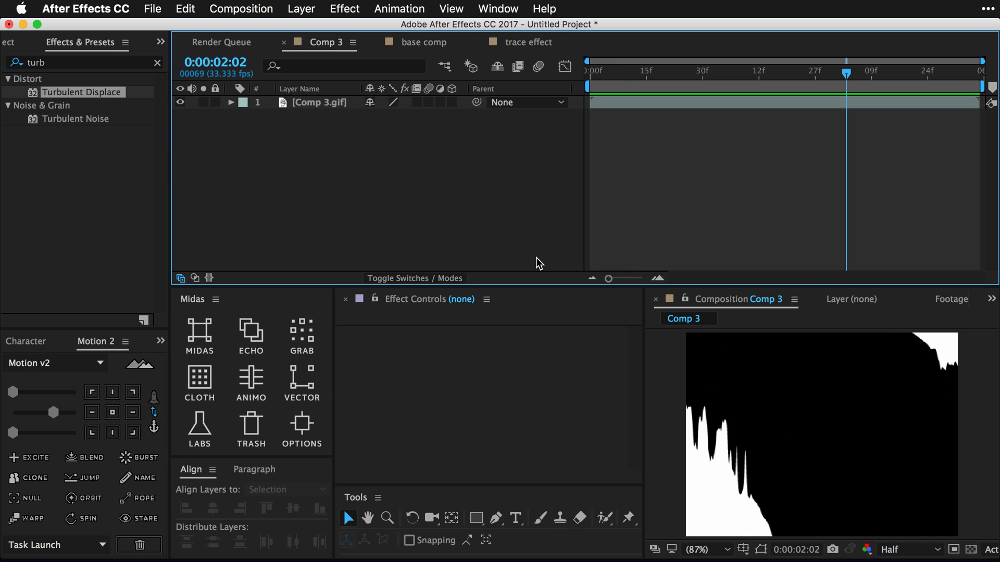
pyautogui.click(423, 42)
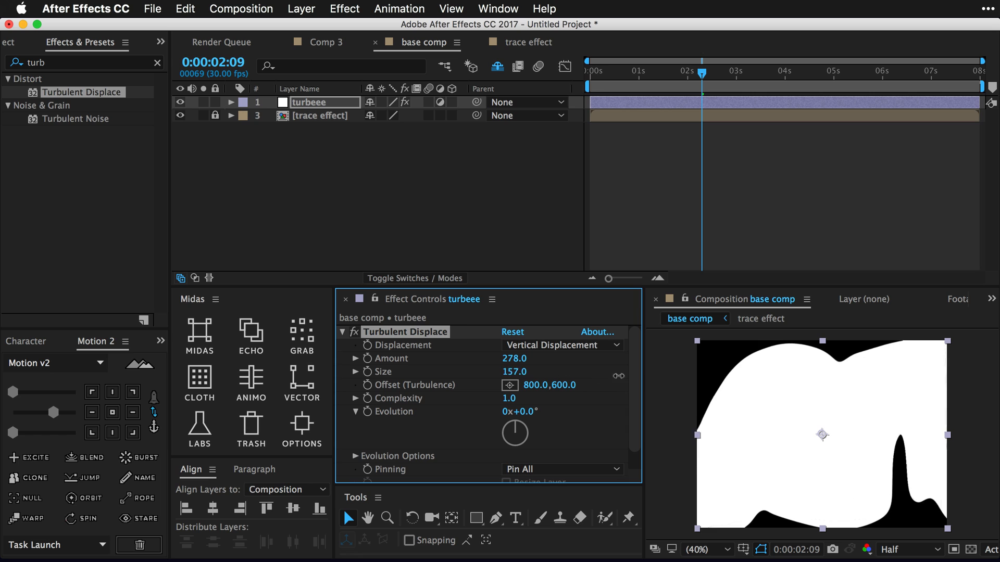
pyautogui.moveTo(514, 372); pyautogui.dragTo(514, 398)
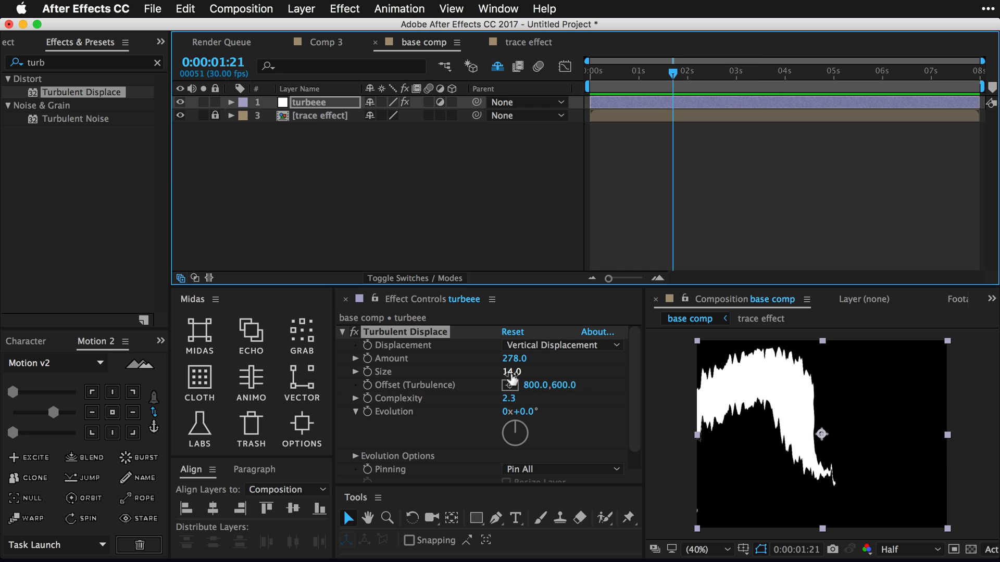
pyautogui.moveTo(510, 371); pyautogui.dragTo(536, 371)
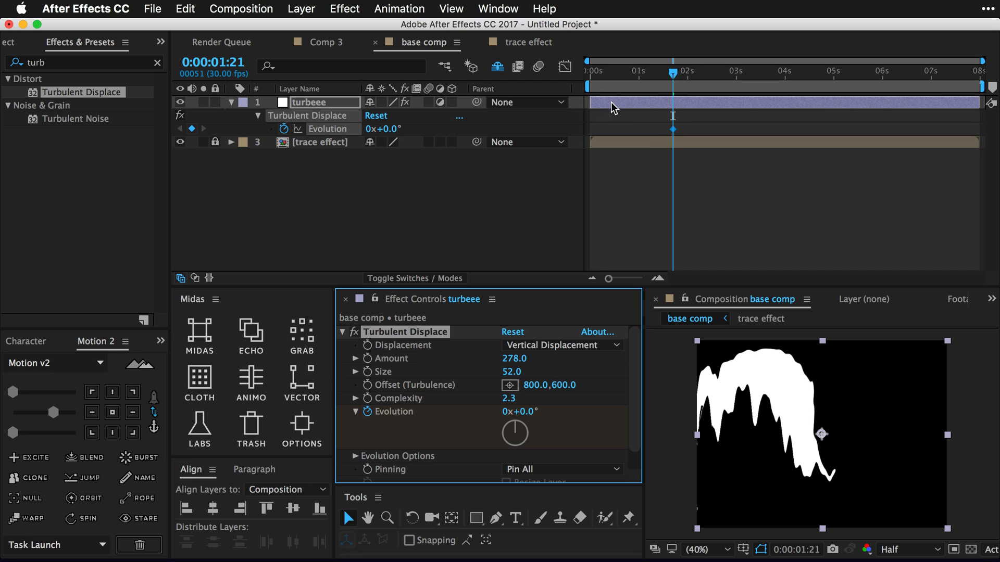
pyautogui.moveTo(666, 131)
pyautogui.write('tra')
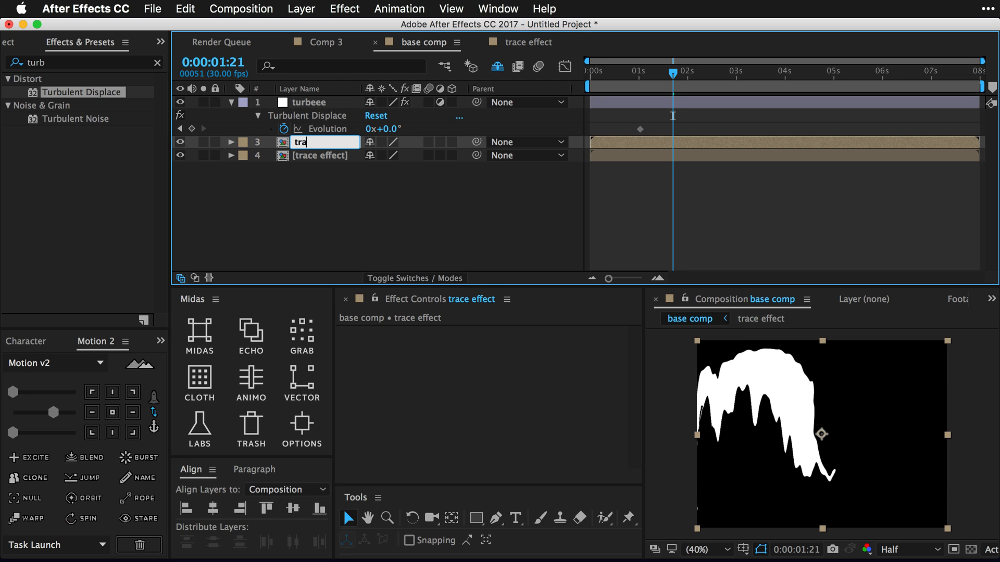
# - Name the duplicate 'trace inver', apply Invert, and lower Turbulent Displace Size for sharper ripples
pyautogui.press('Backspace')
pyautogui.write('ce inver')
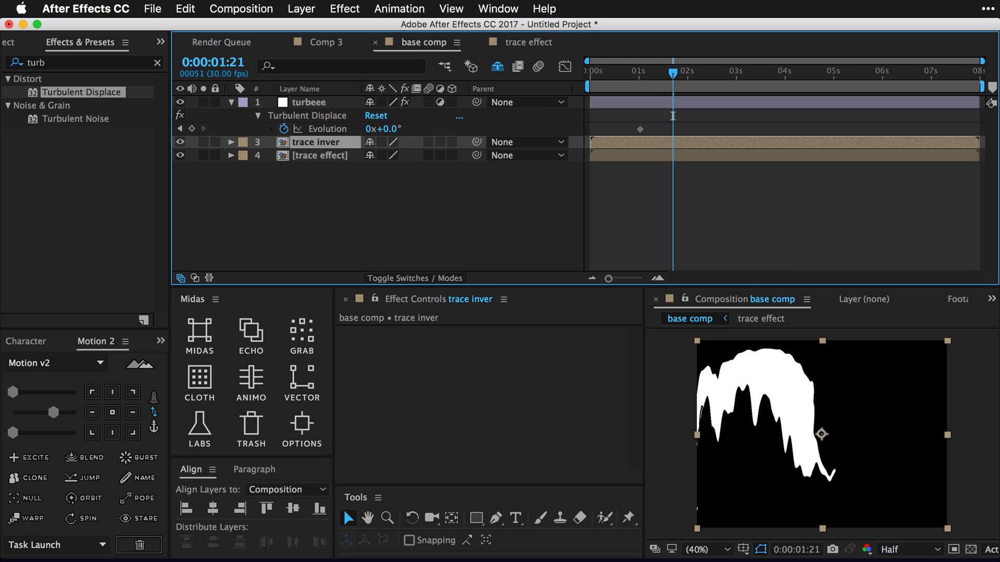
pyautogui.click(83, 62)
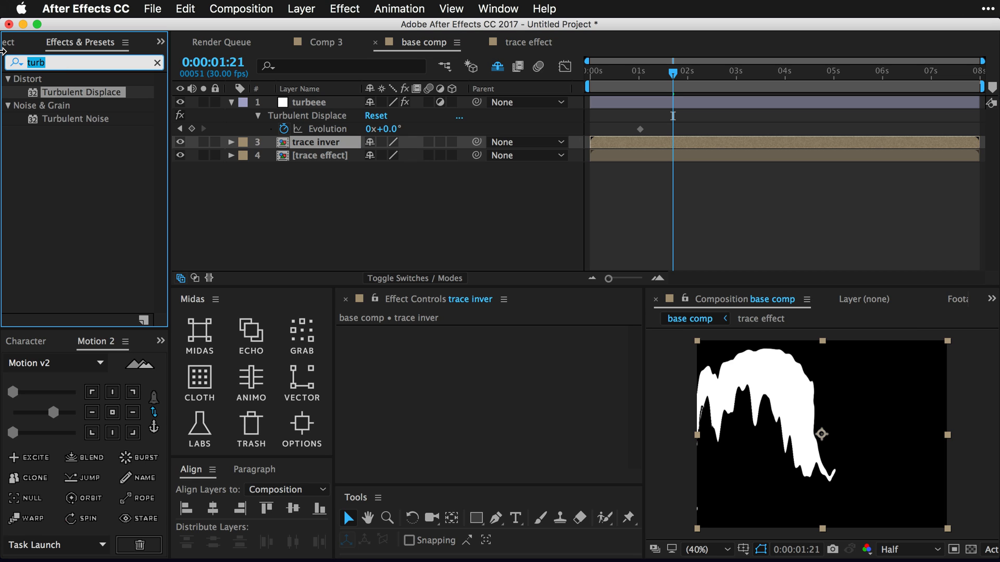
pyautogui.write('inve')
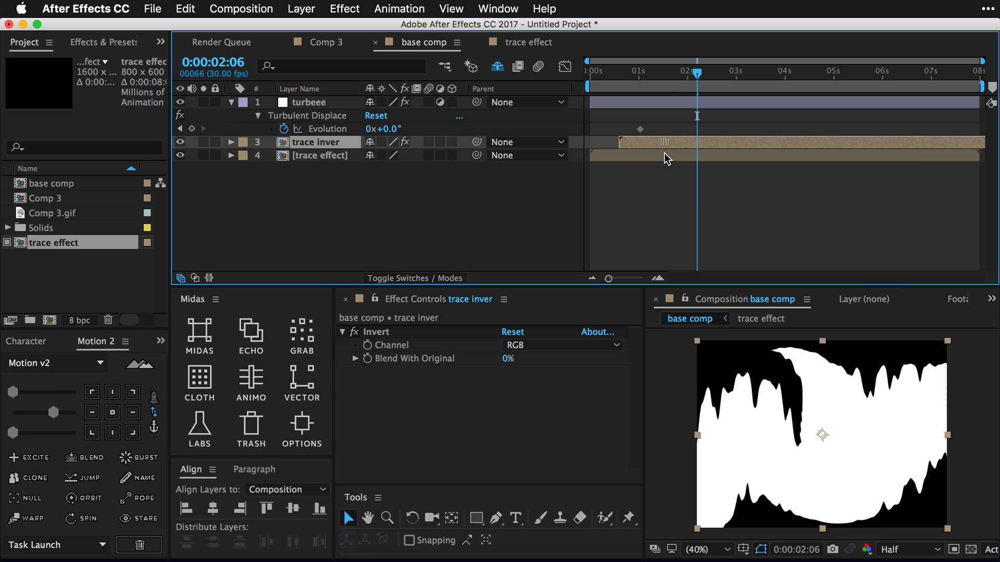
pyautogui.press('`')
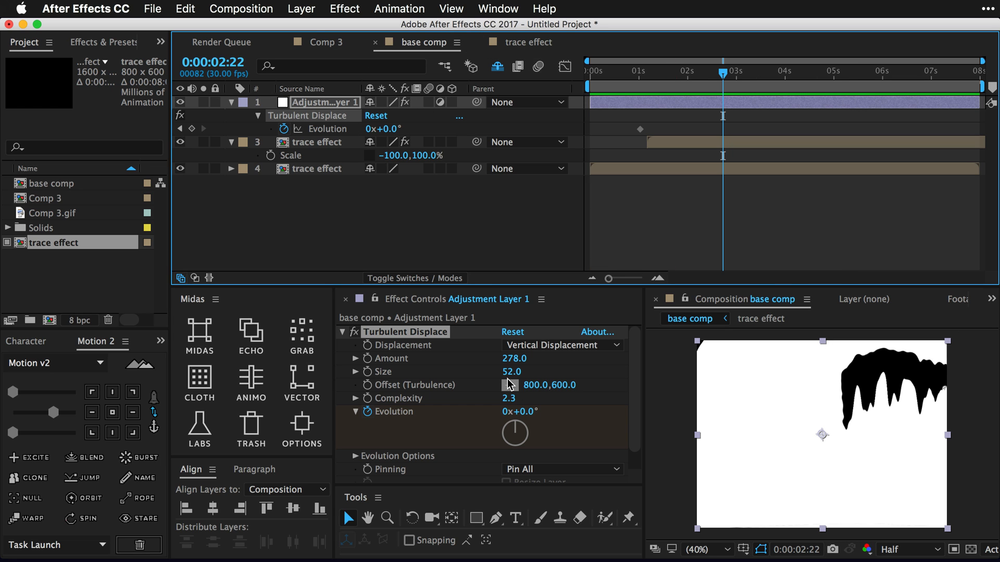
pyautogui.scroll(-3)
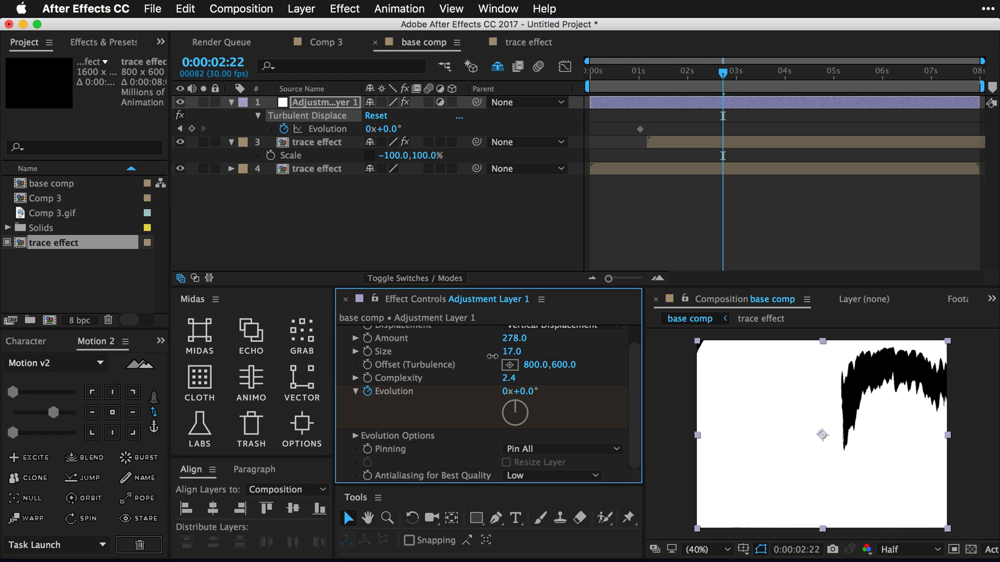
pyautogui.moveTo(517, 351); pyautogui.dragTo(503, 352)
pyautogui.write('trace effect2')
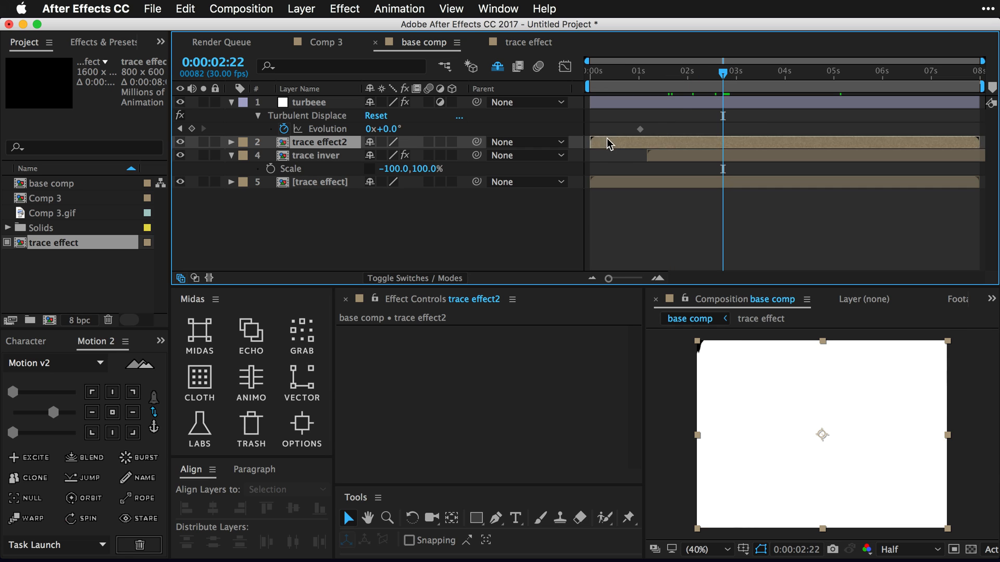
# - Select trace effect2 so it can start later, around 2.4 seconds
pyautogui.click(672, 71)
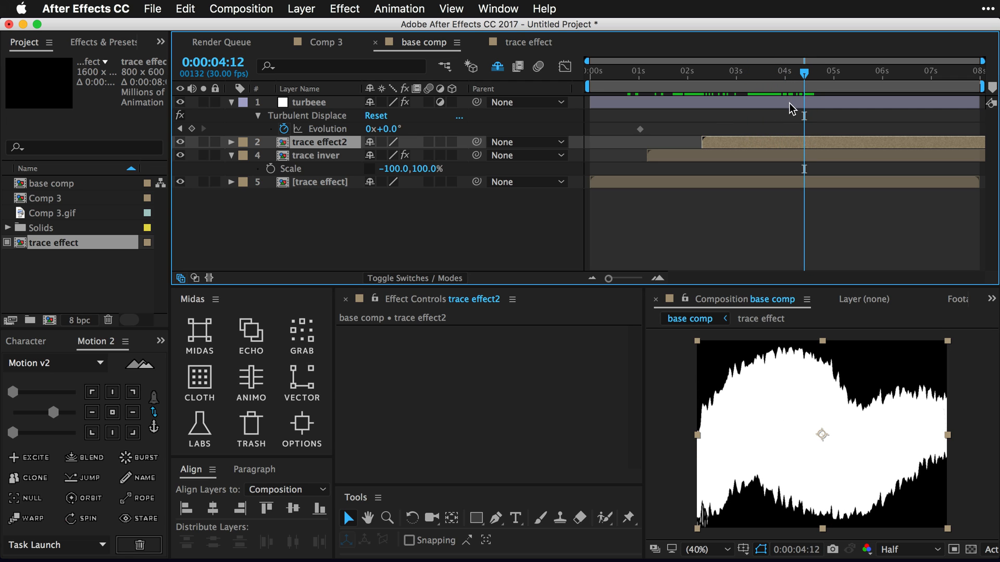
# - Drag in the timeline to narrow the loop's work area
pyautogui.moveTo(805, 71); pyautogui.dragTo(772, 71)
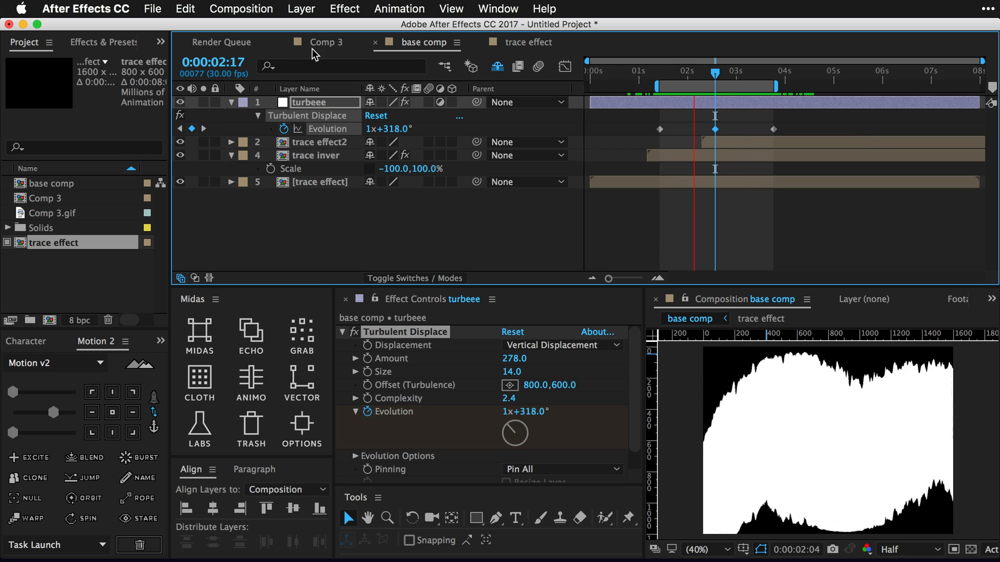
# - Switch to Comp 3 to compare against the Comp 3.gif reference
pyautogui.click(325, 43)
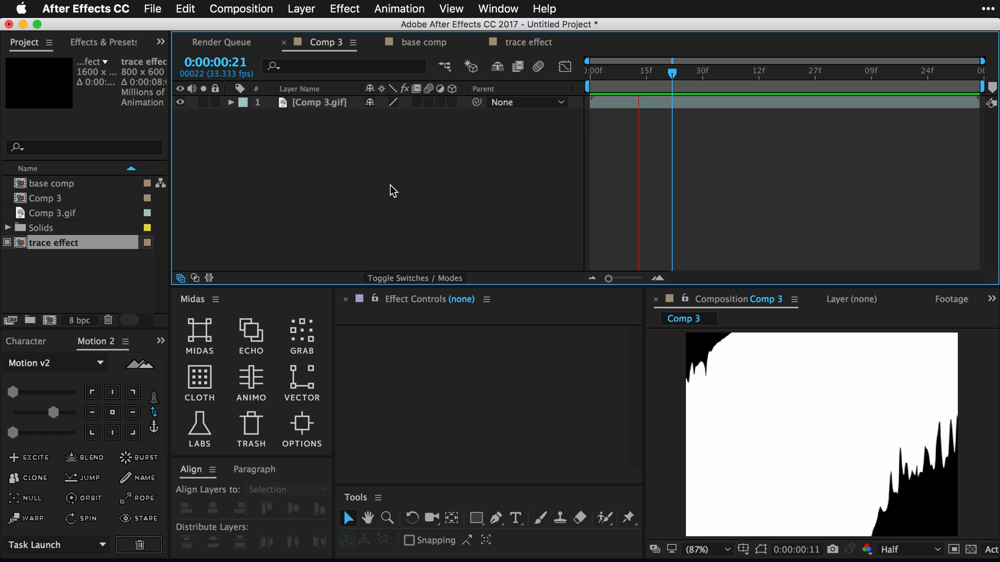